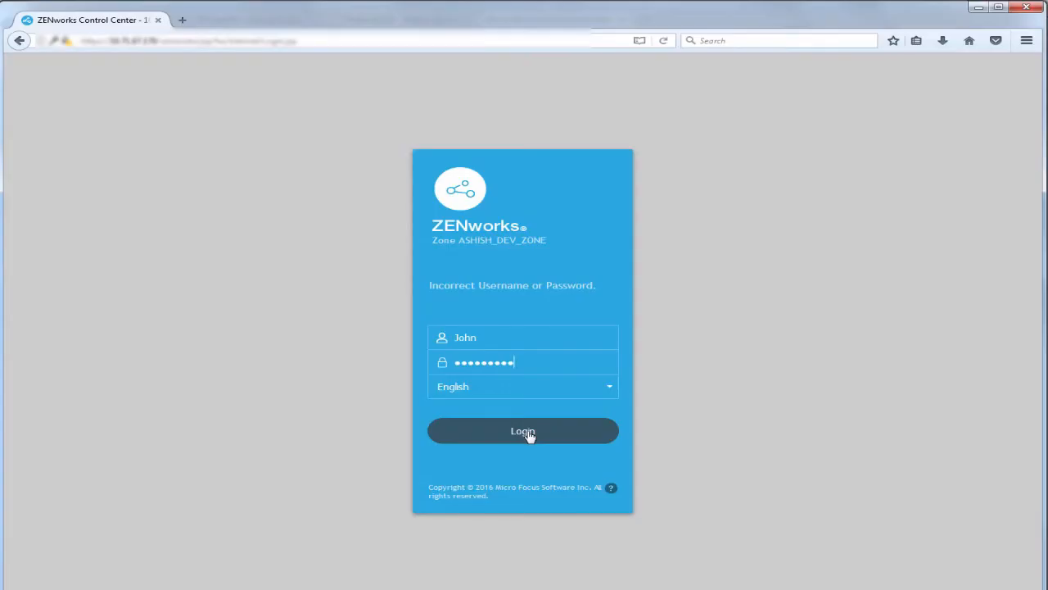
# Log in as John and open the Configuration Certificates page showing the internal zone CA
pyautogui.click(523, 430)
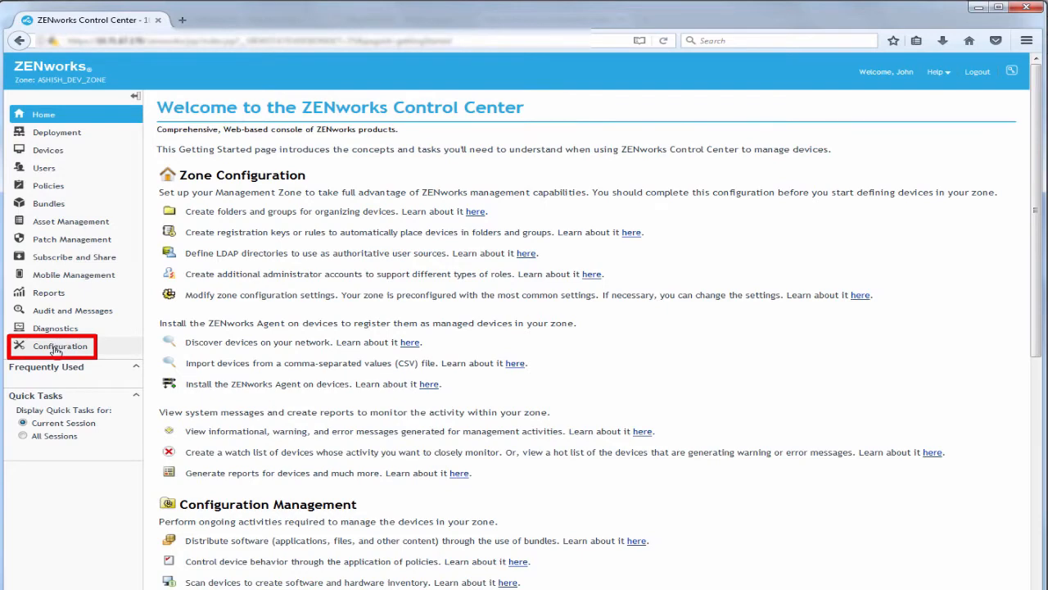
pyautogui.click(59, 346)
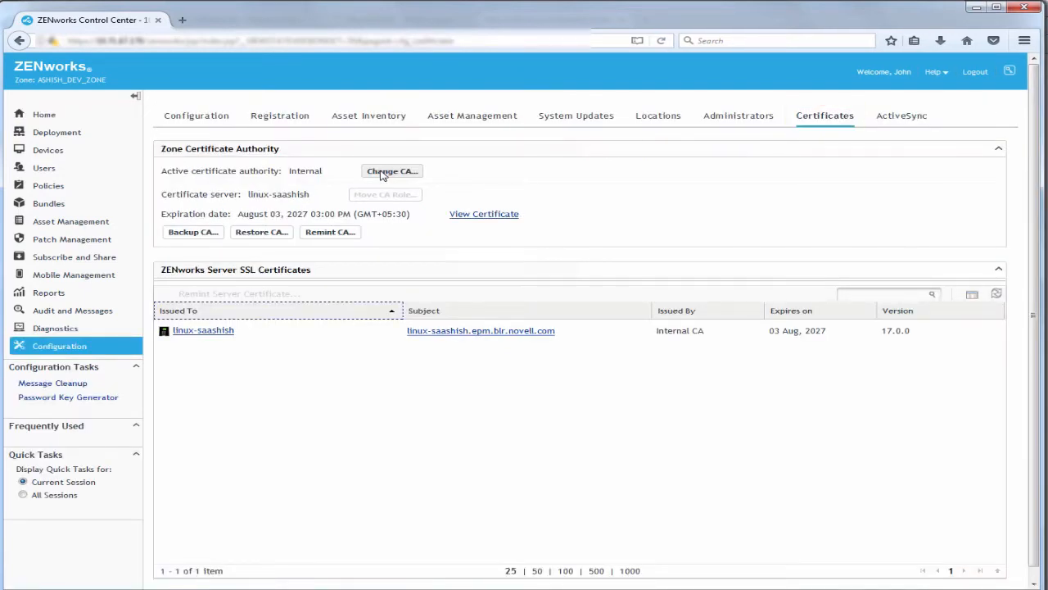
# Confirm changing the certificate authority and upload certnew.cer as the external root certificate
pyautogui.click(392, 170)
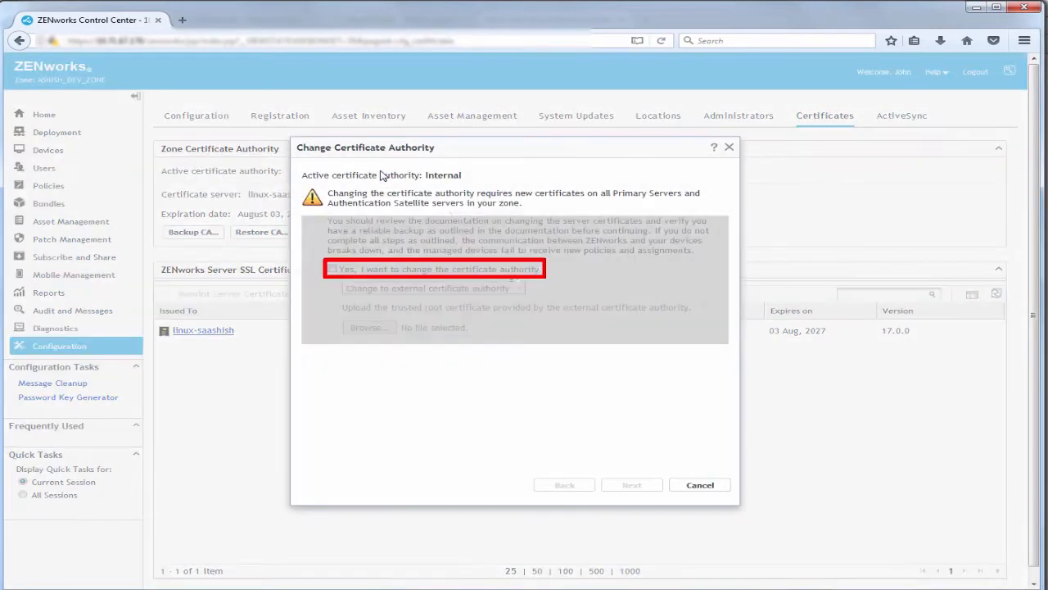
pyautogui.click(335, 269)
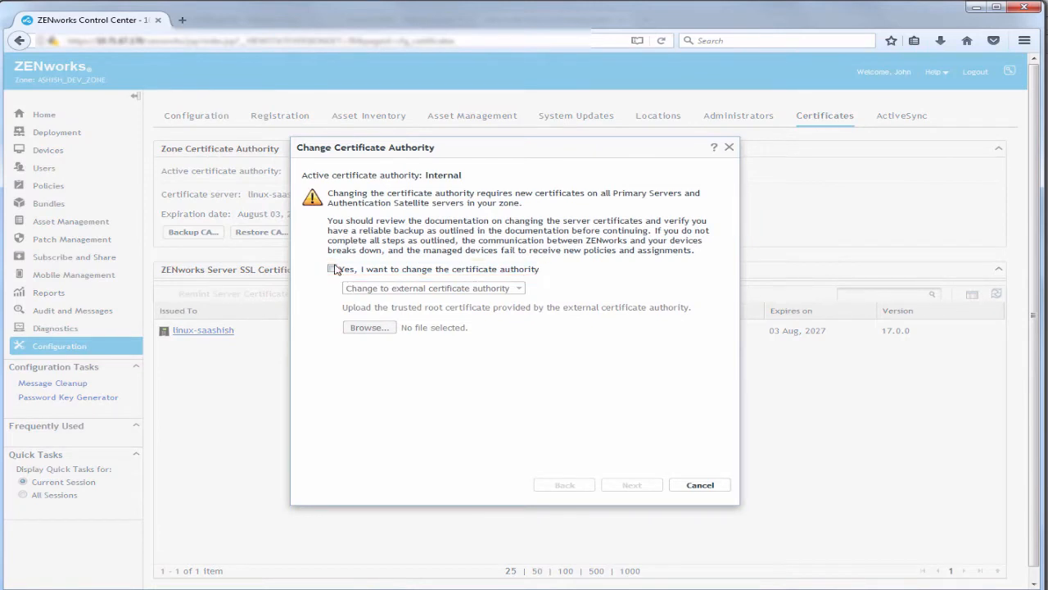
pyautogui.click(333, 268)
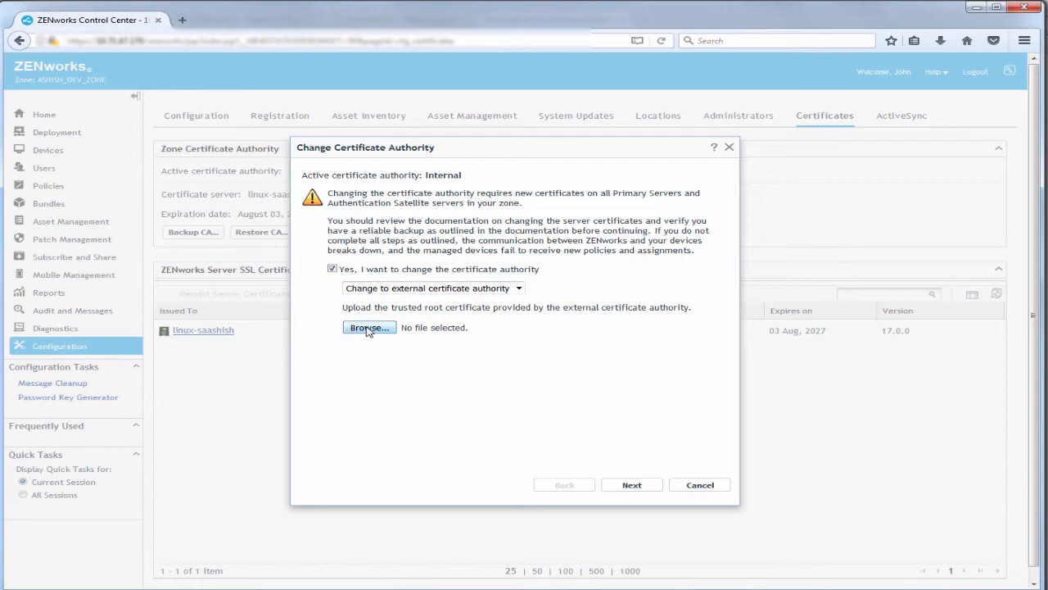
pyautogui.click(368, 327)
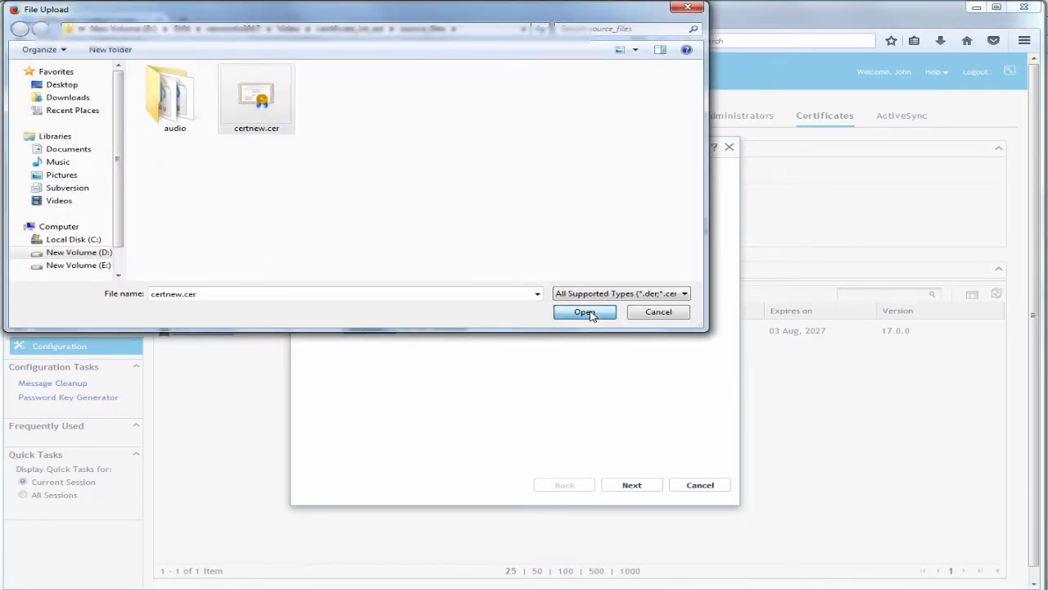
pyautogui.click(584, 312)
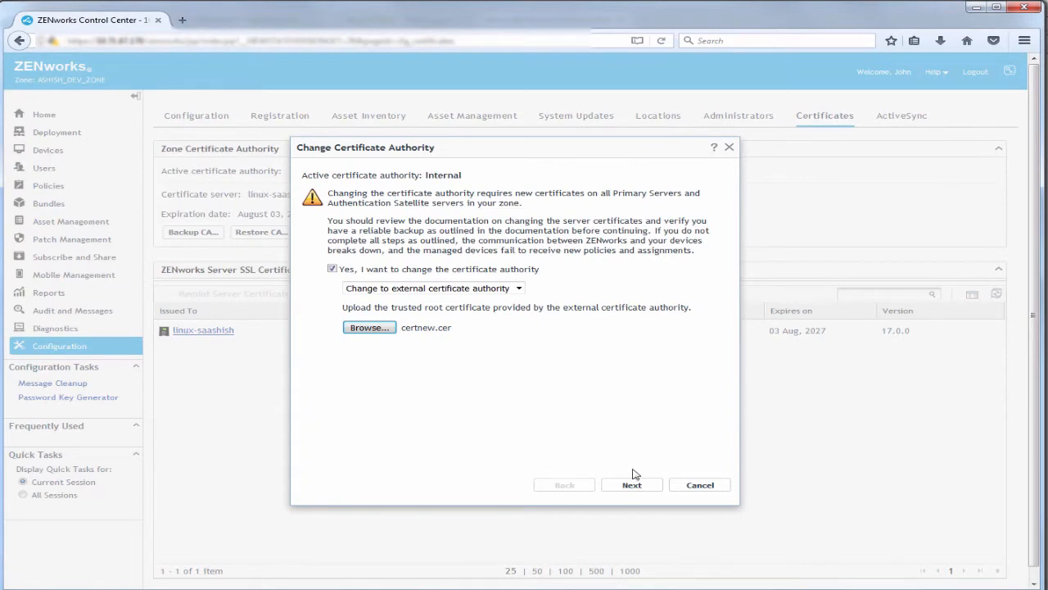
# On the CSR step, compare options and keep manual per-server CSR generation selected
pyautogui.click(632, 484)
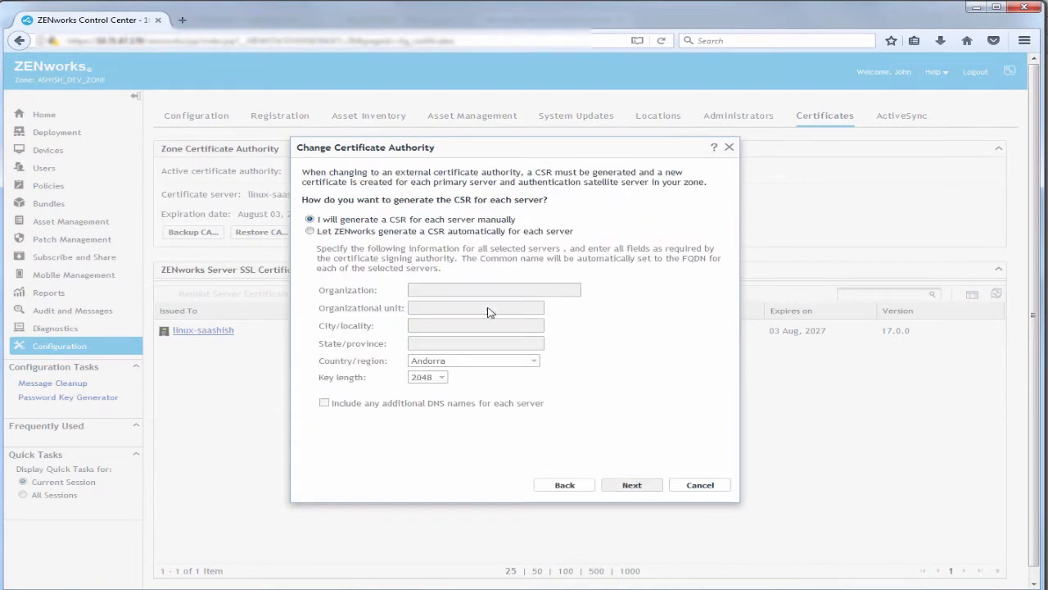
pyautogui.moveTo(452, 259)
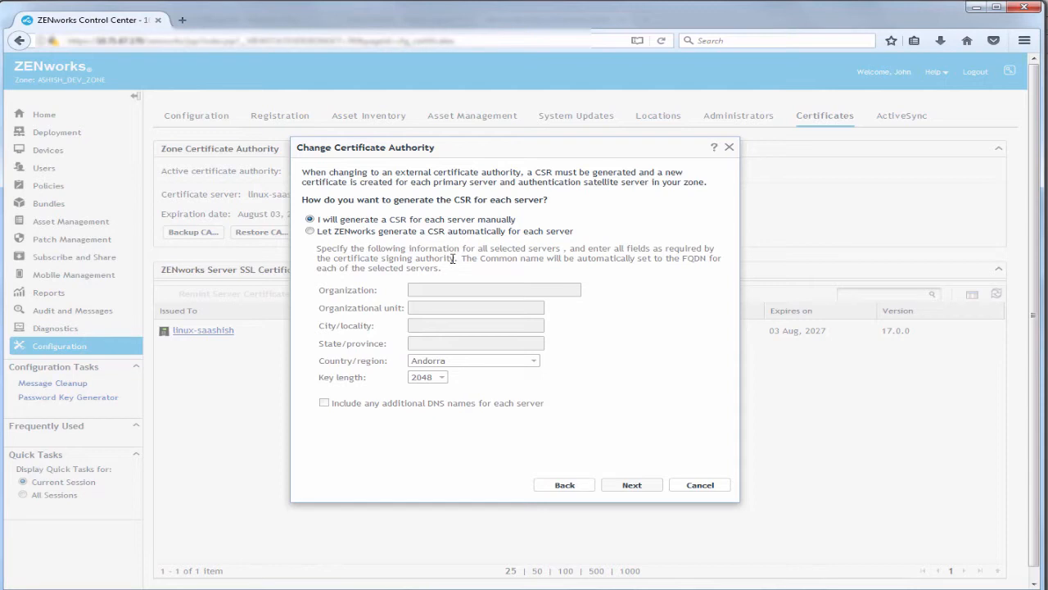
pyautogui.click(310, 218)
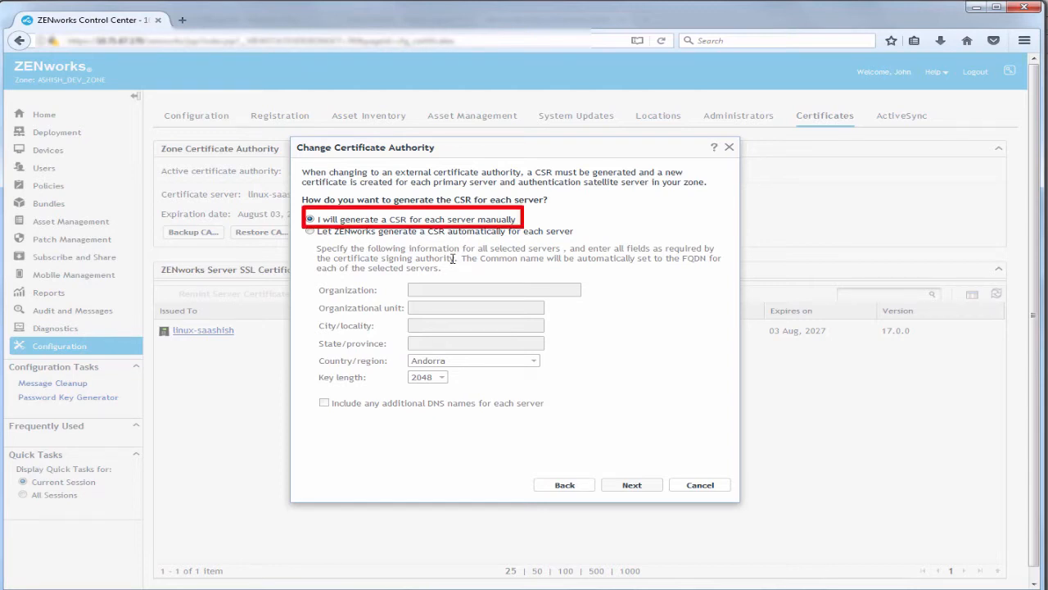
pyautogui.click(309, 230)
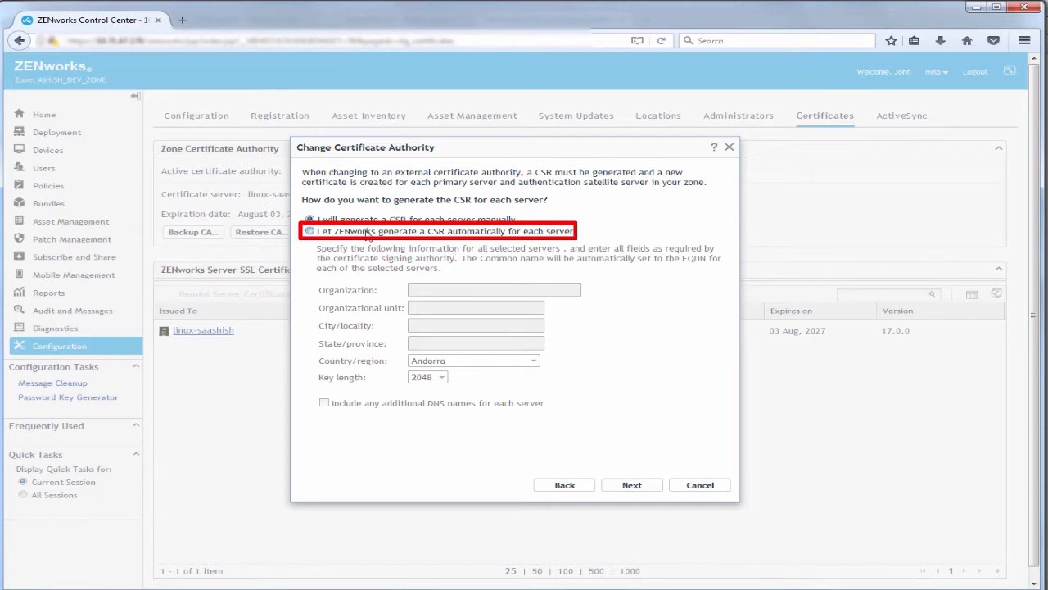
pyautogui.click(310, 218)
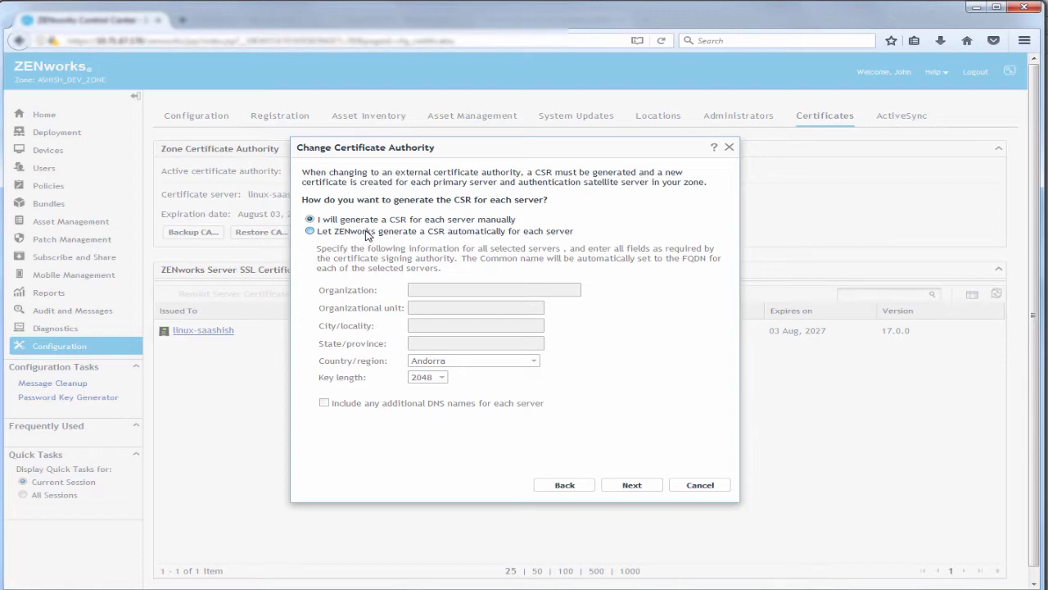
pyautogui.click(310, 231)
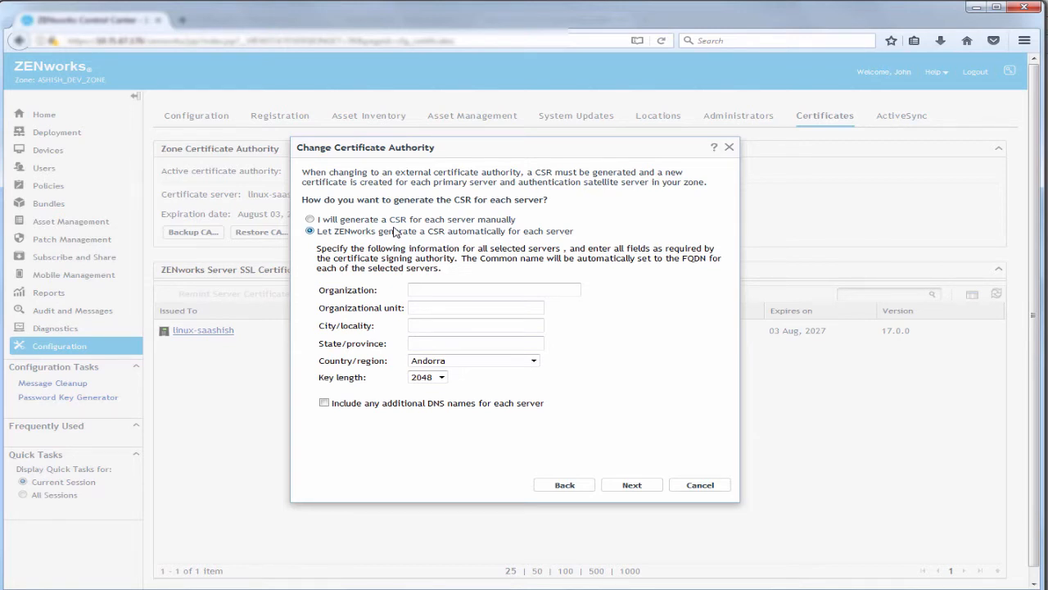
pyautogui.click(309, 218)
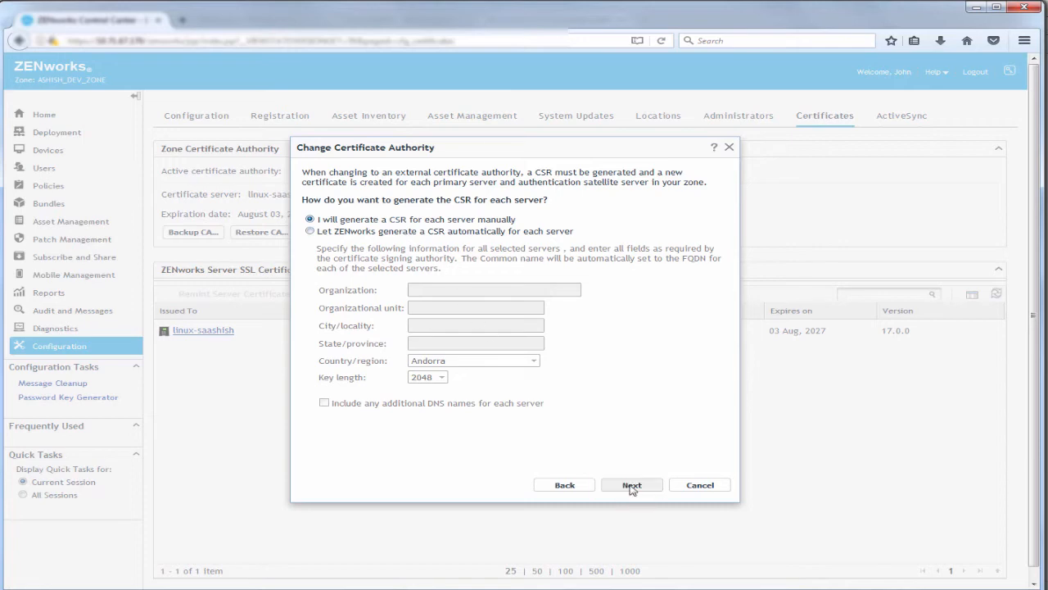
# Set the new zone CA activation date to 8/15/2017 and finish the wizard
pyautogui.click(632, 484)
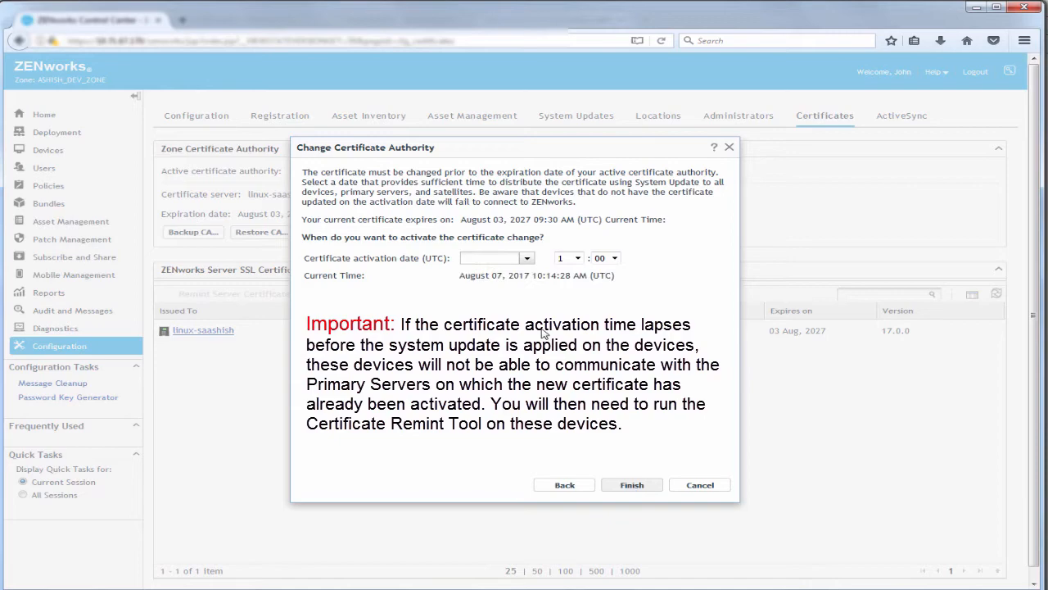
pyautogui.click(527, 257)
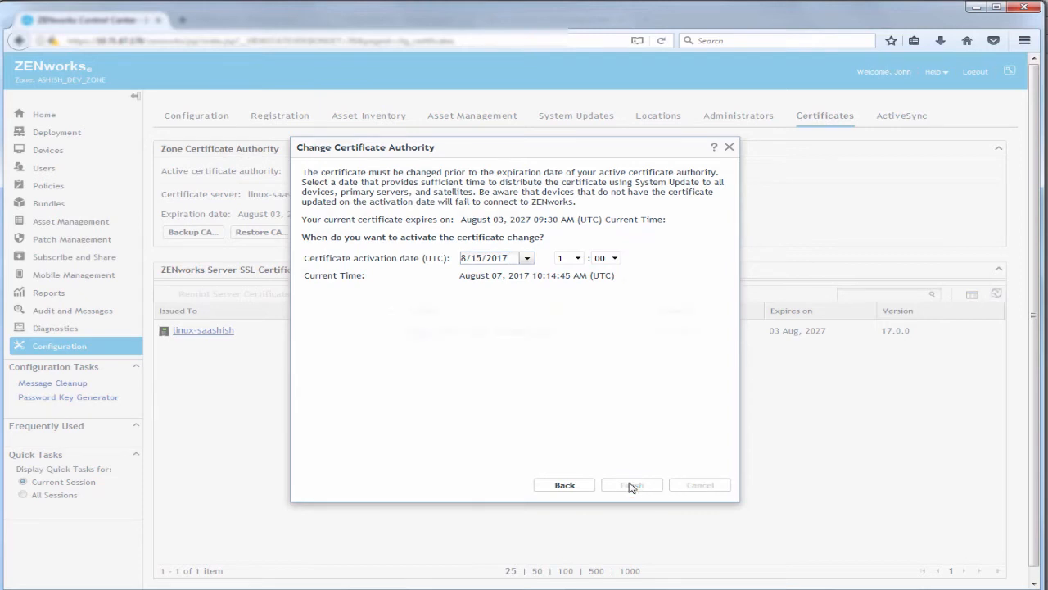
pyautogui.click(631, 485)
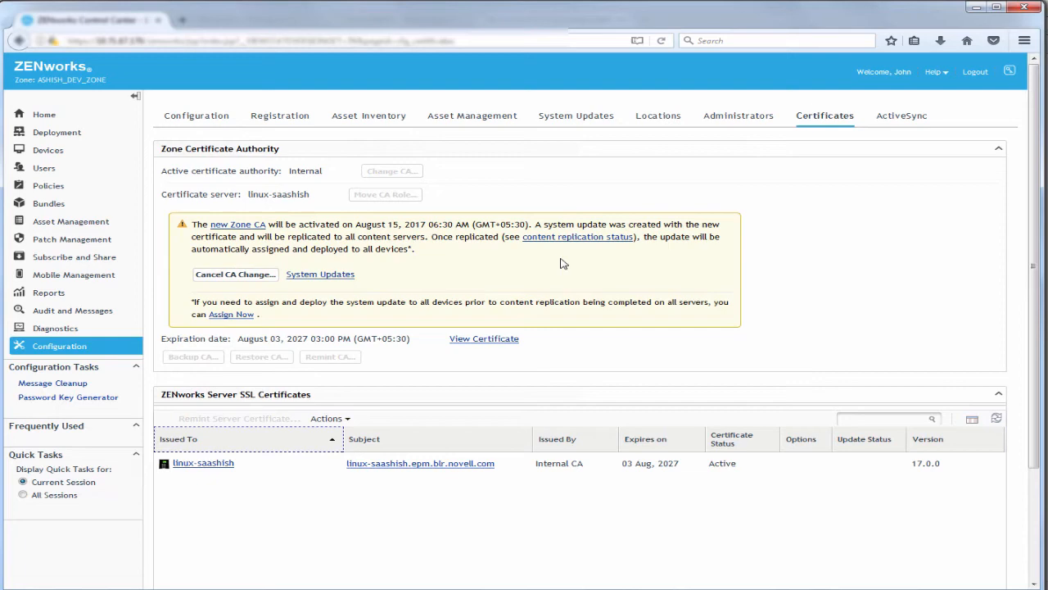
# Verify content replication reached 100%, then assign the system update to all devices now
pyautogui.click(578, 237)
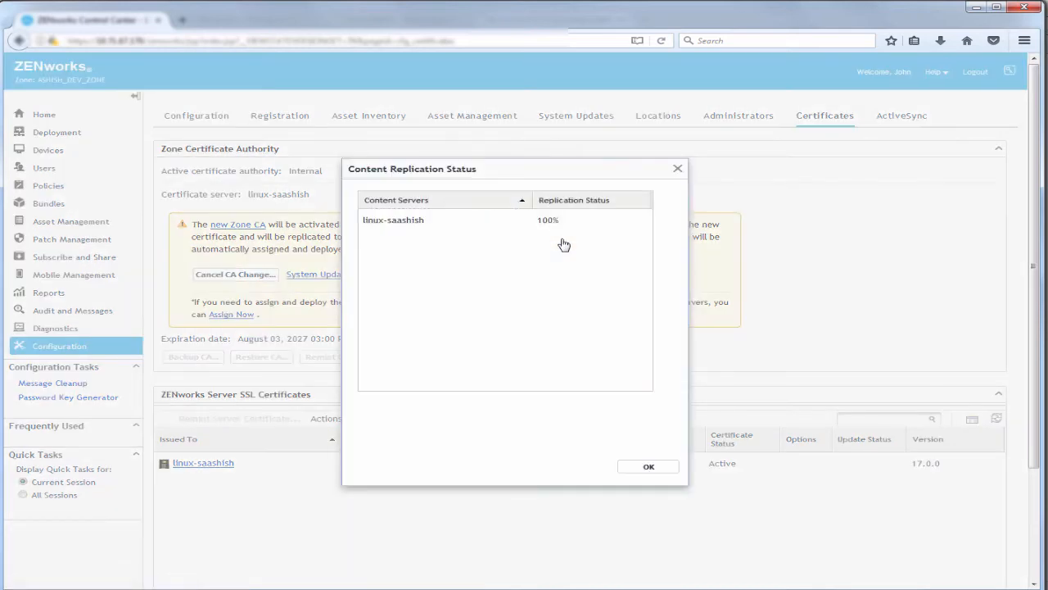
pyautogui.moveTo(669, 456)
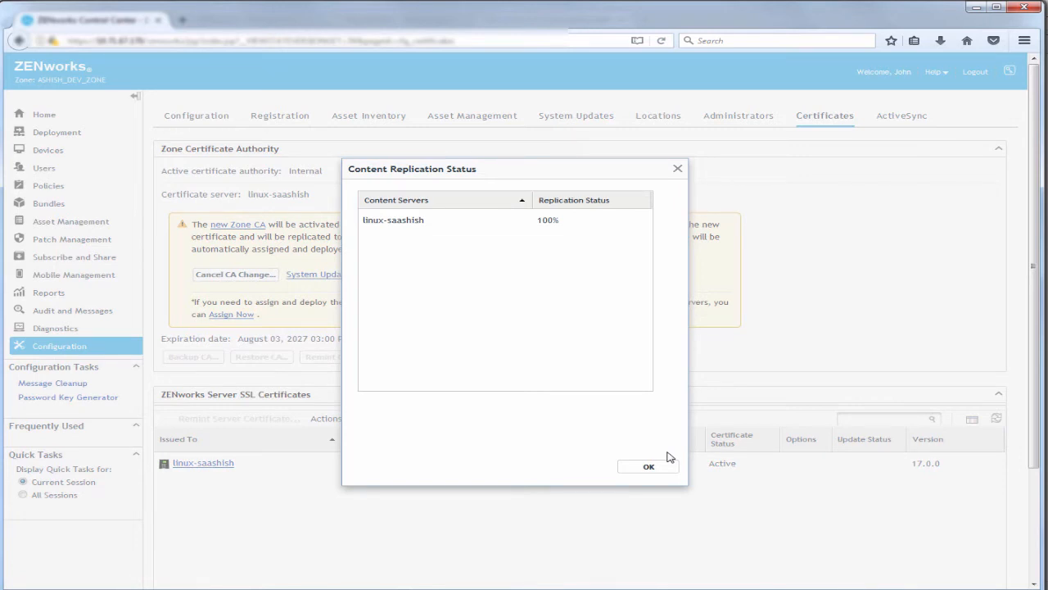
pyautogui.click(649, 466)
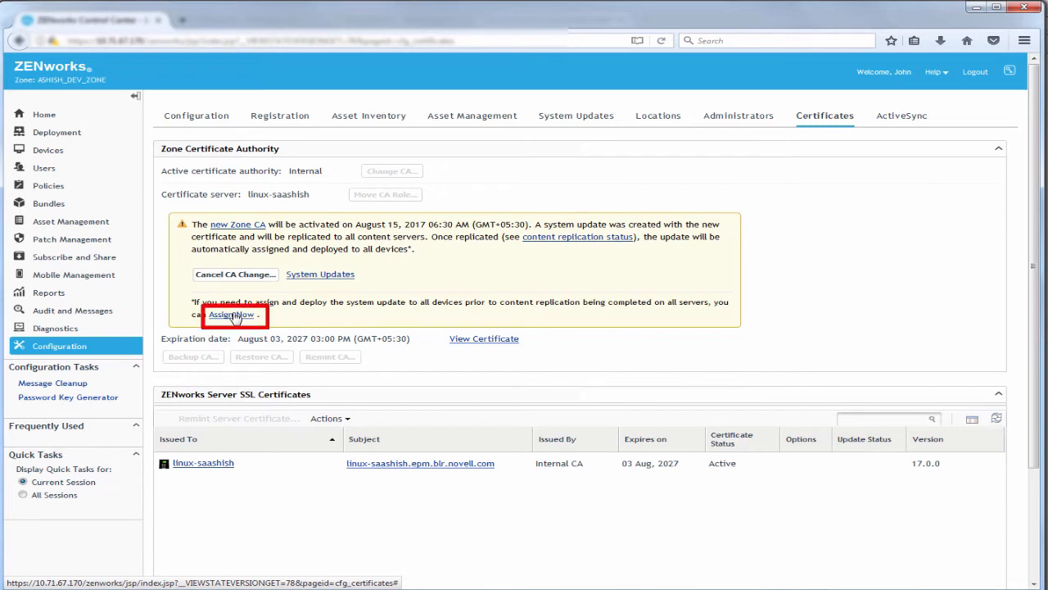
pyautogui.click(230, 314)
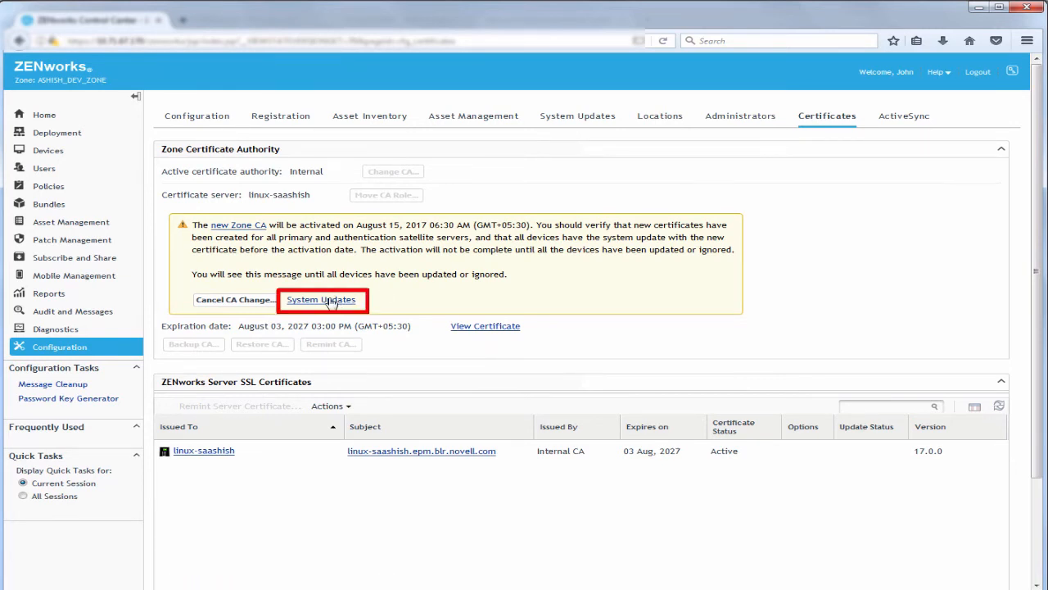
# Check the certificate remint update is In Process, then start a CSR for linux-saashish
pyautogui.click(321, 298)
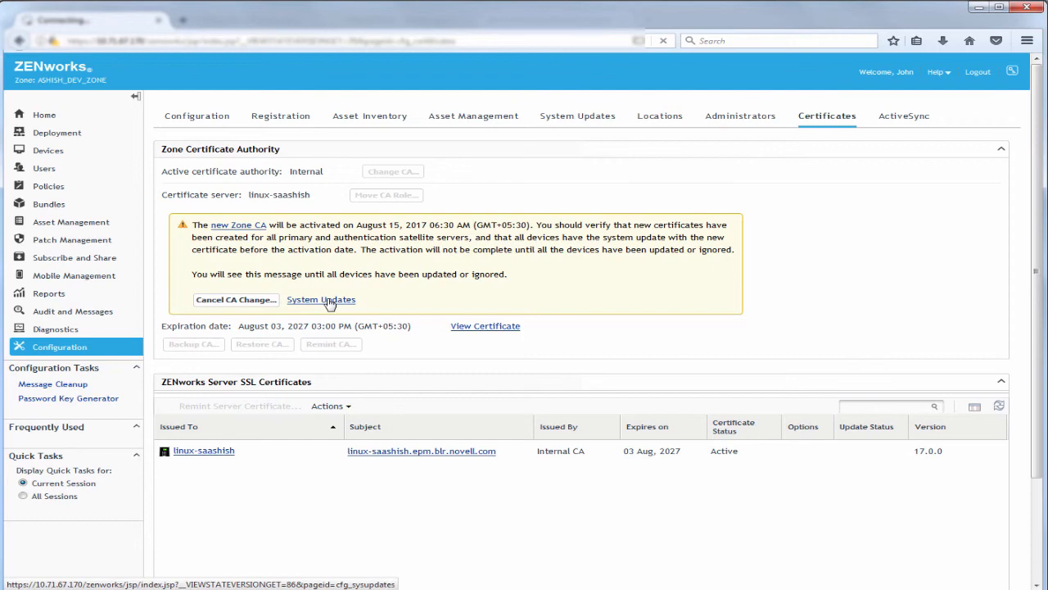
pyautogui.click(320, 299)
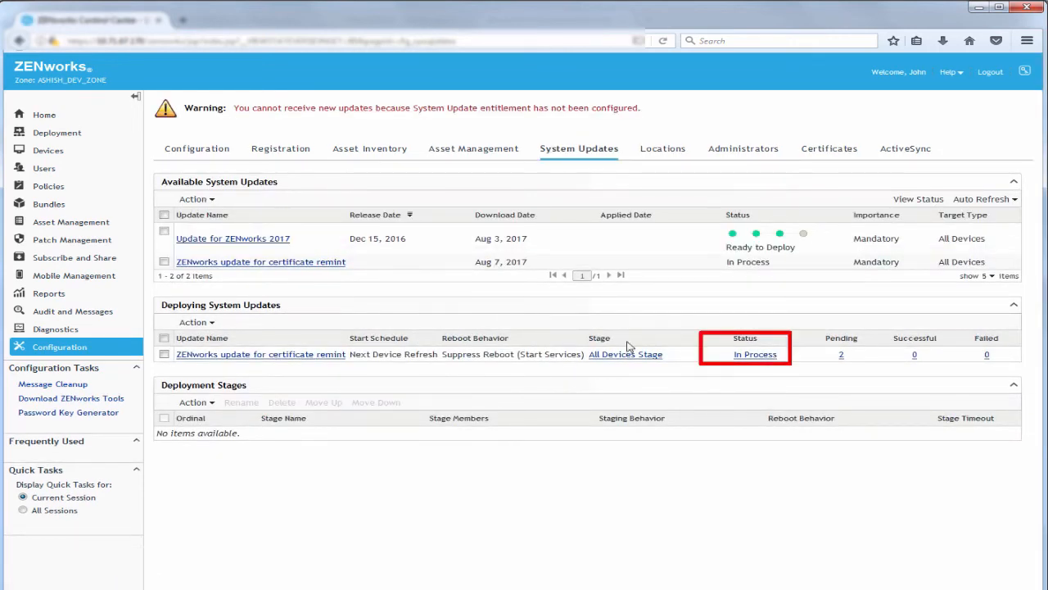
pyautogui.click(754, 354)
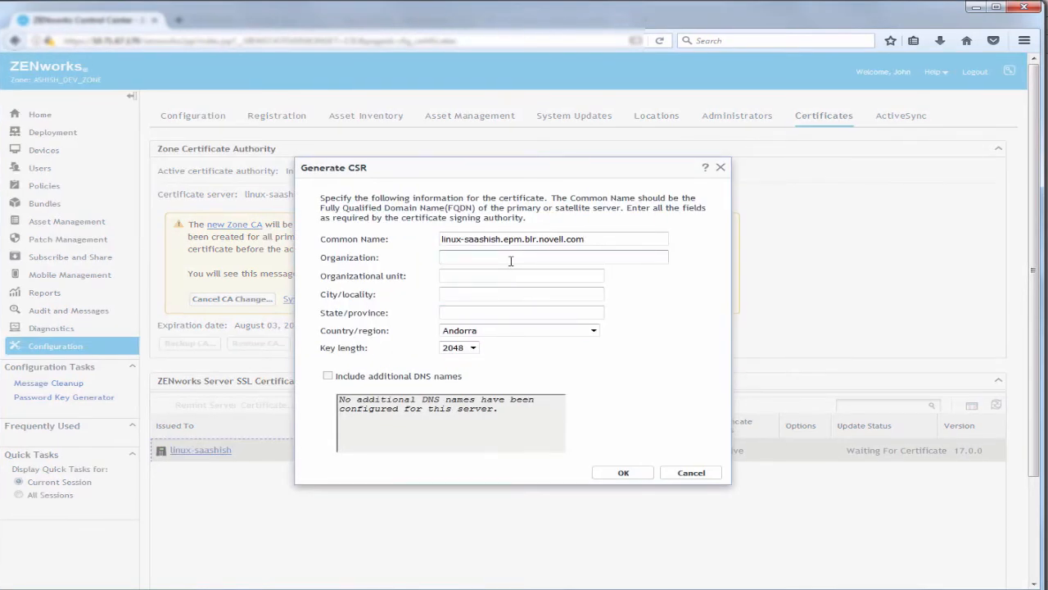
# Submit the CSR with Micro Focus, EPM, Bangalore, Karnataka, India details
pyautogui.write('Micro Focus')
pyautogui.write('EPM')
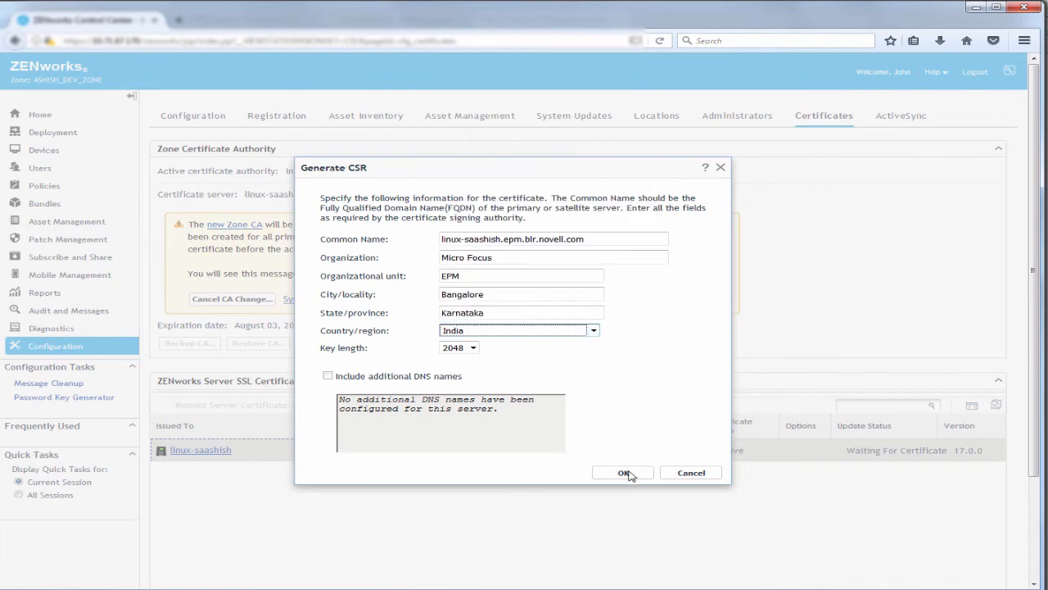
pyautogui.click(623, 473)
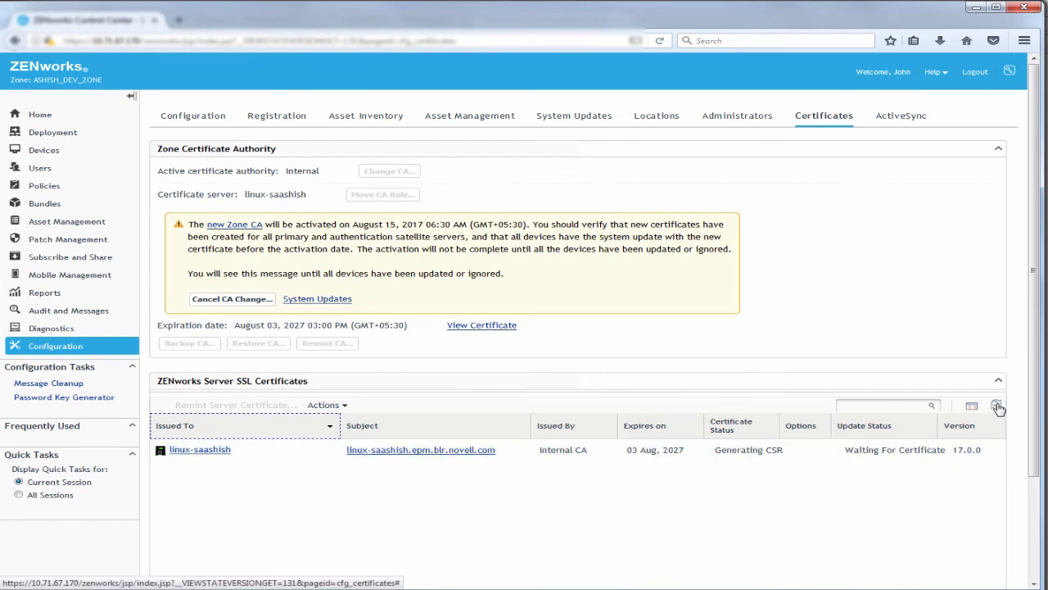
# Download the generated linux-saashish .csr file and open the Import Certificate form
pyautogui.click(798, 450)
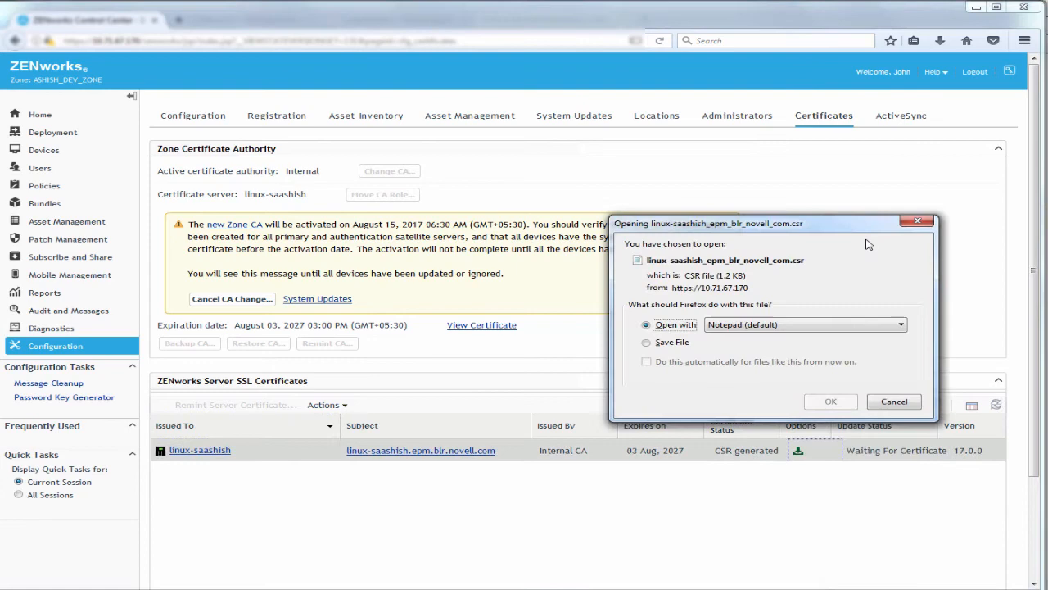
pyautogui.click(646, 342)
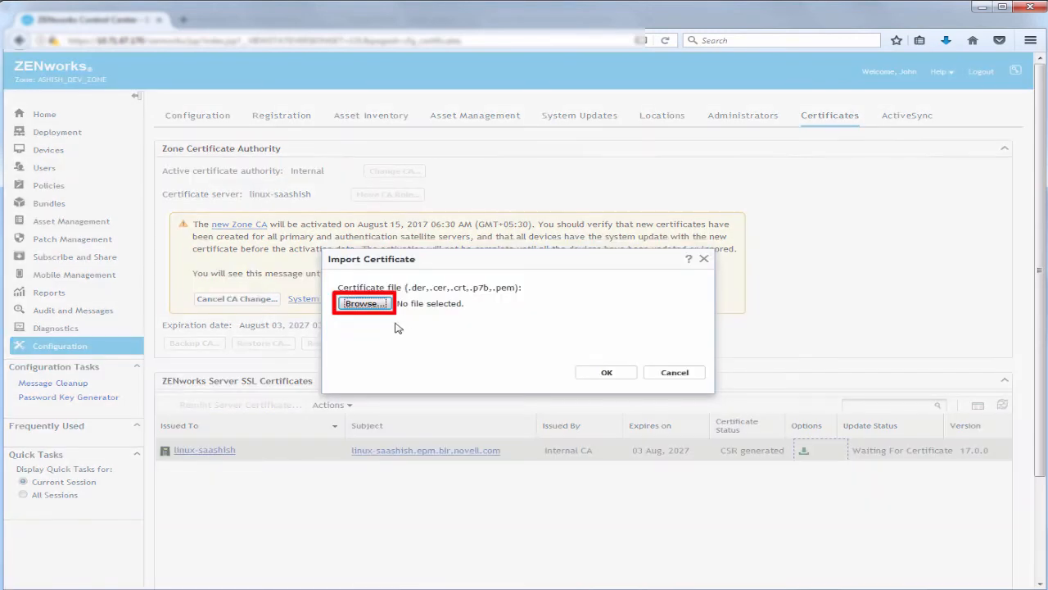
# Select servercert.cer in the Import Certificate dialog and submit it
pyautogui.click(364, 303)
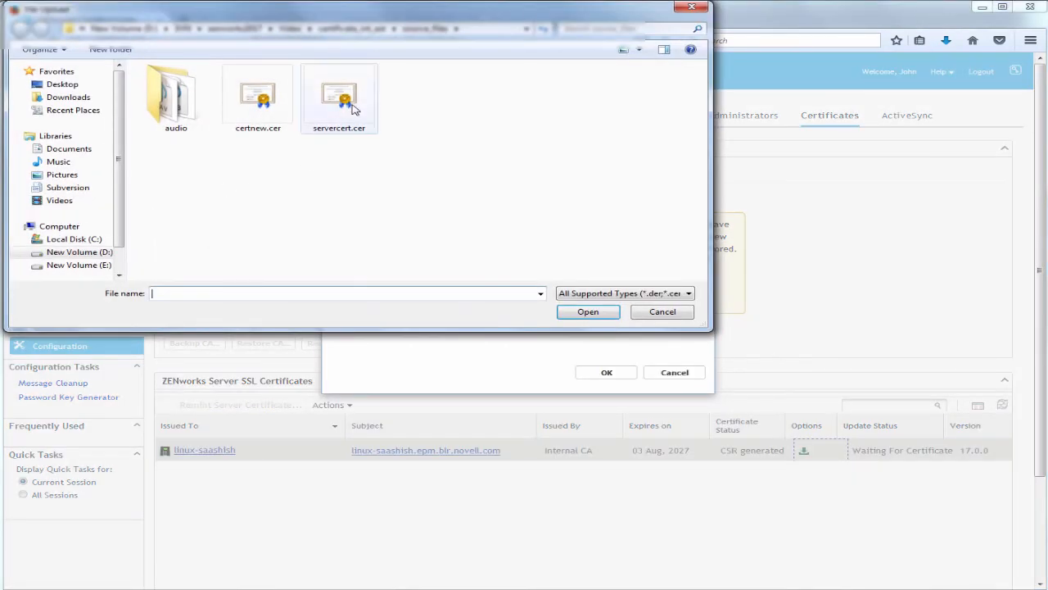
pyautogui.click(587, 311)
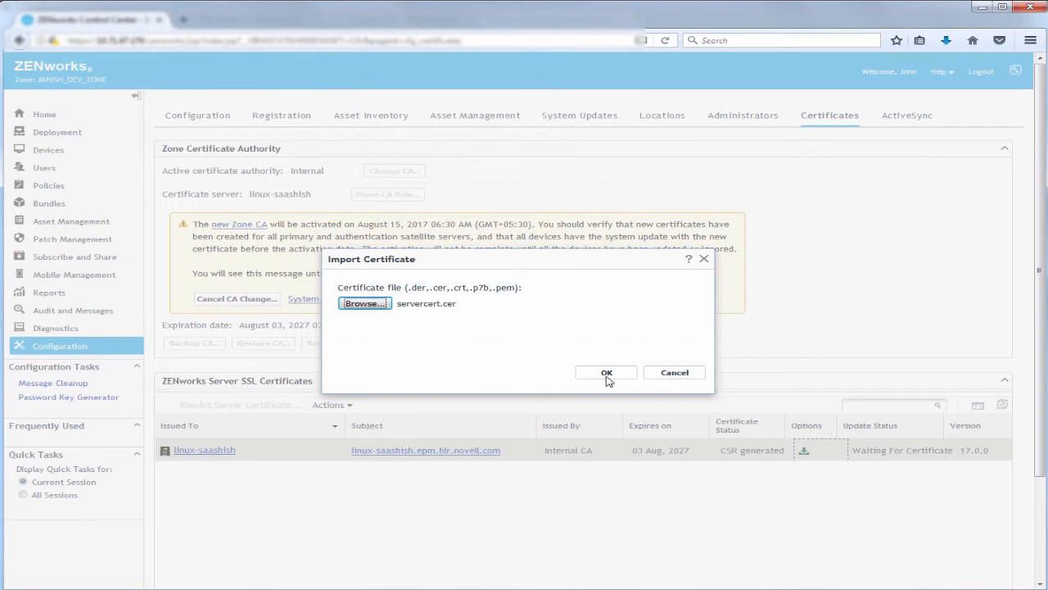
pyautogui.click(607, 372)
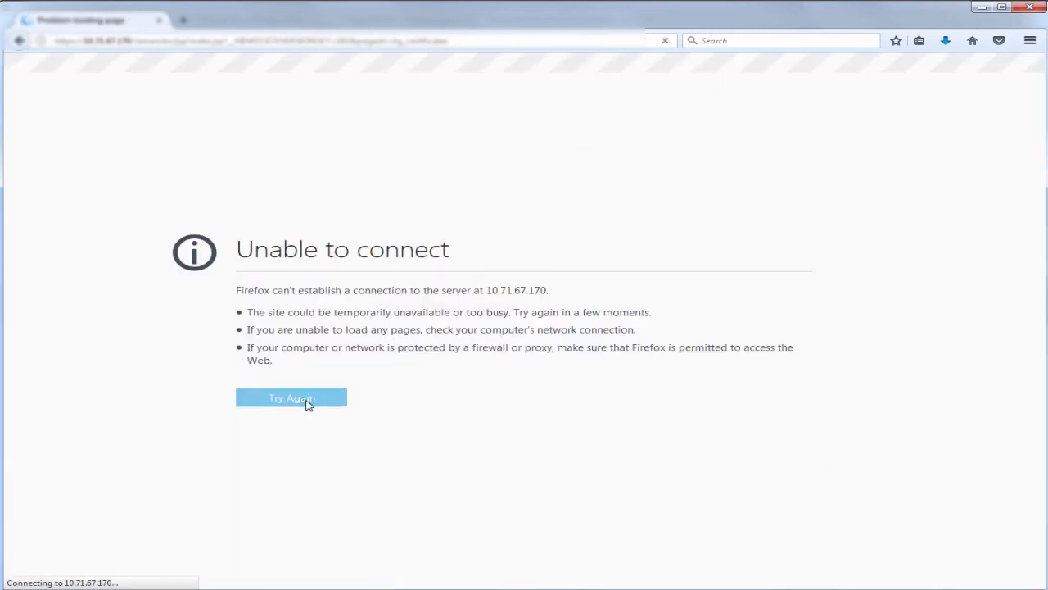
# Reconnect, log in with the saved login, and confirm linux-saashish's certificate is Active
pyautogui.click(292, 397)
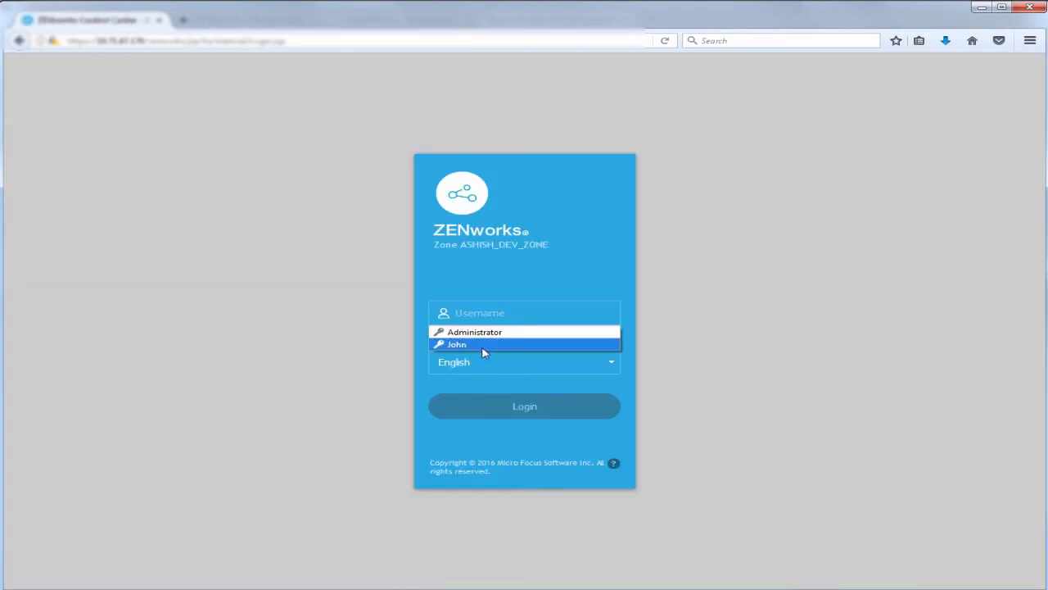
pyautogui.click(456, 344)
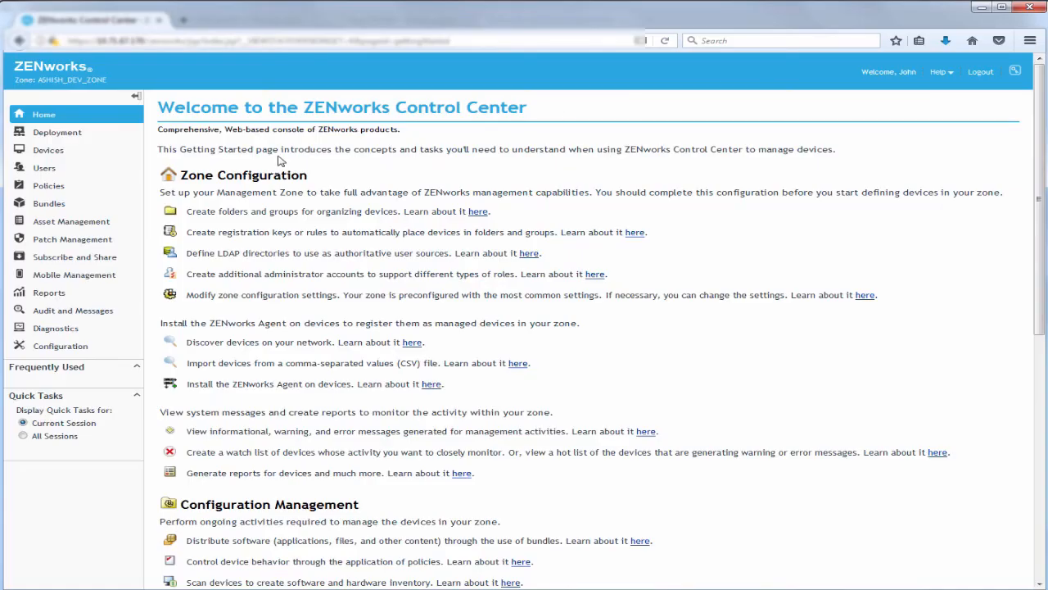
pyautogui.click(60, 345)
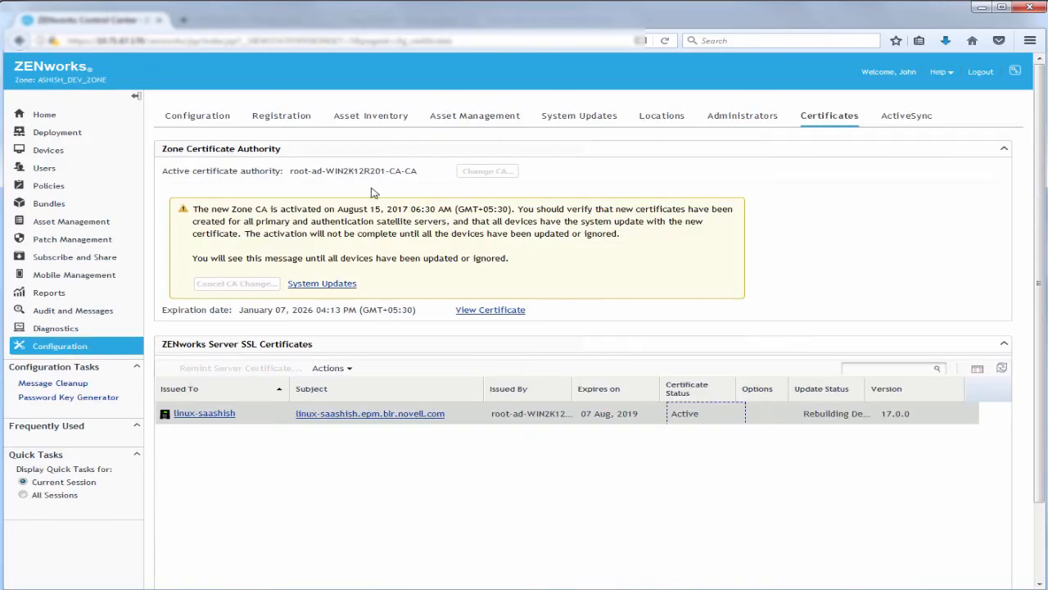